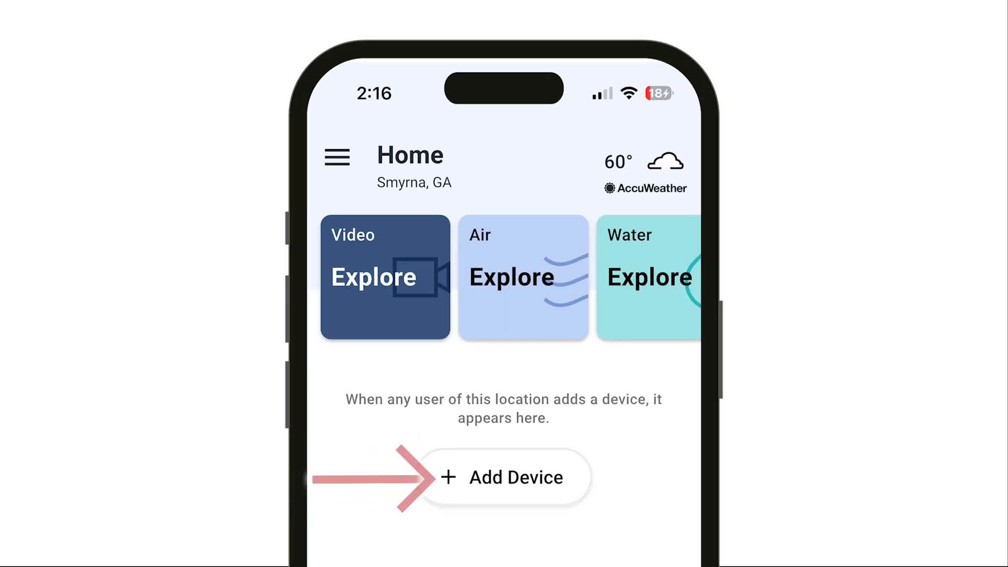
# Step: Add the SC5 Smoke & CO Alarm to the home and start finding the detector
pyautogui.click(504, 476)
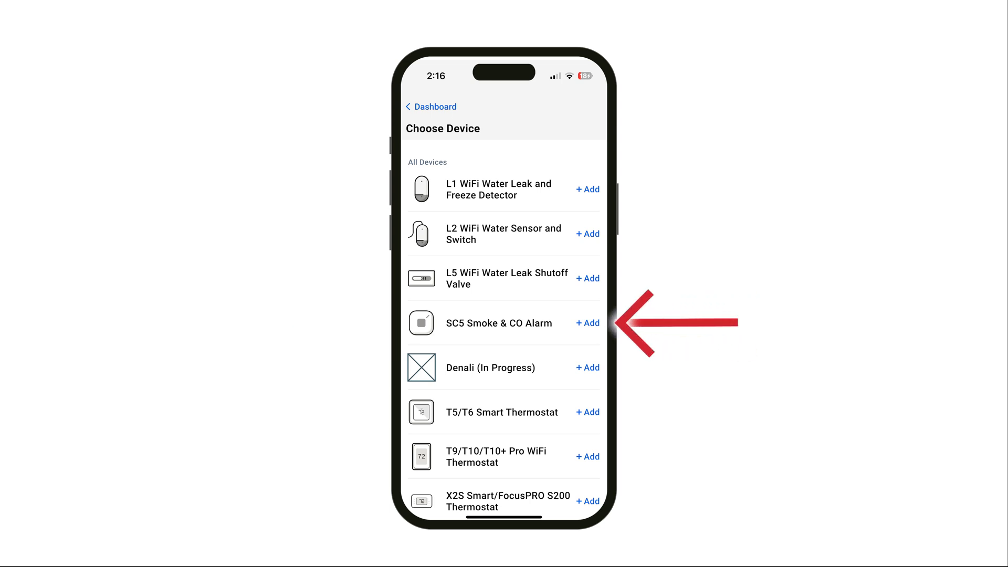
pyautogui.click(586, 323)
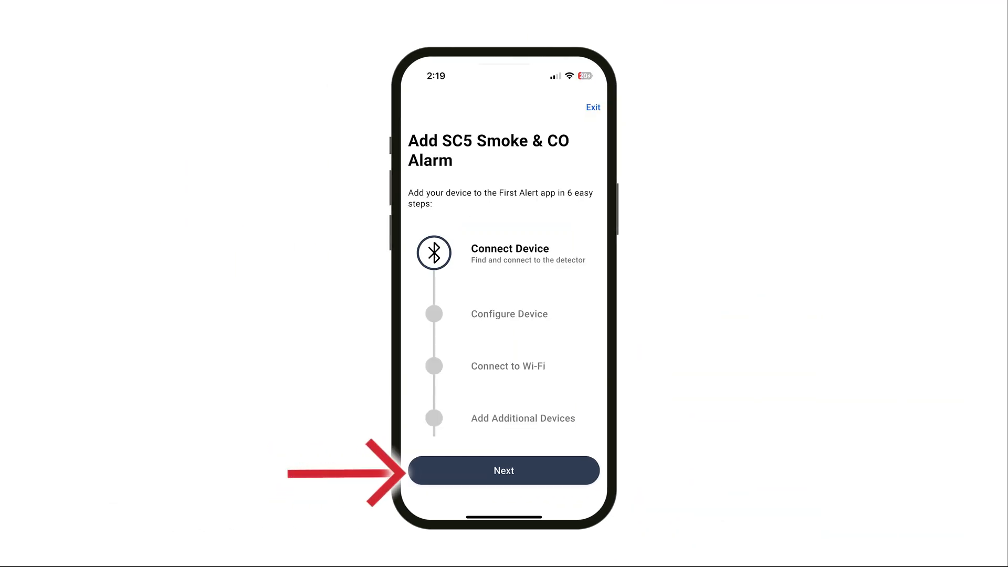
pyautogui.click(503, 470)
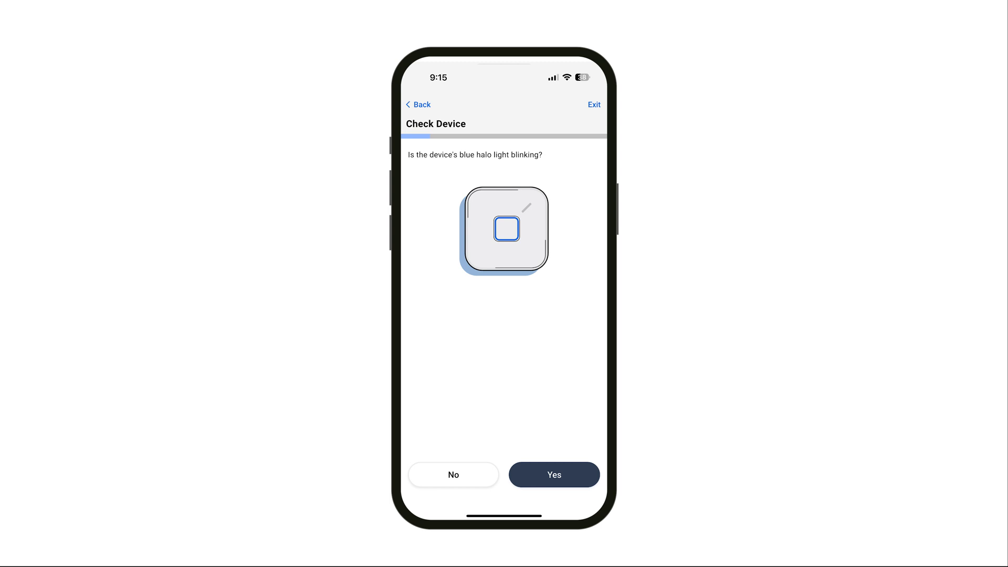
# Step: Confirm the blue halo light blinks so the alarm connects, then continue to configuration
pyautogui.click(553, 474)
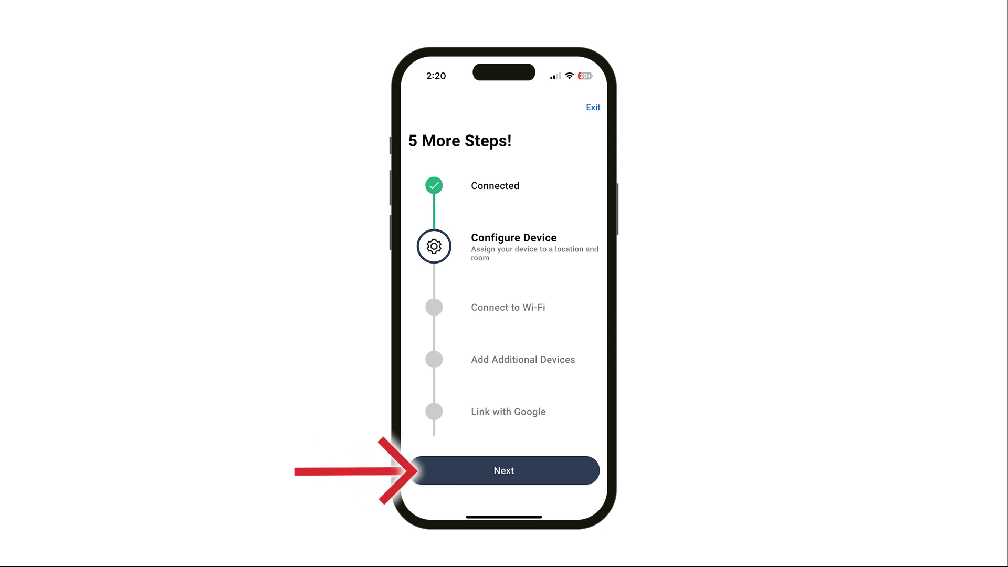
pyautogui.click(502, 471)
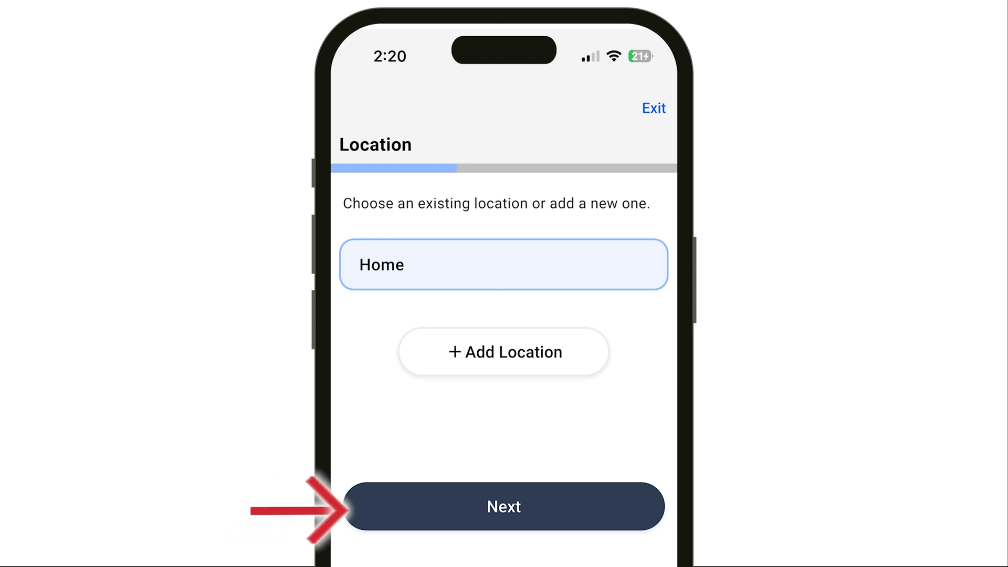
# Step: Assign the alarm to the Home location and name it Downstairs
pyautogui.click(503, 506)
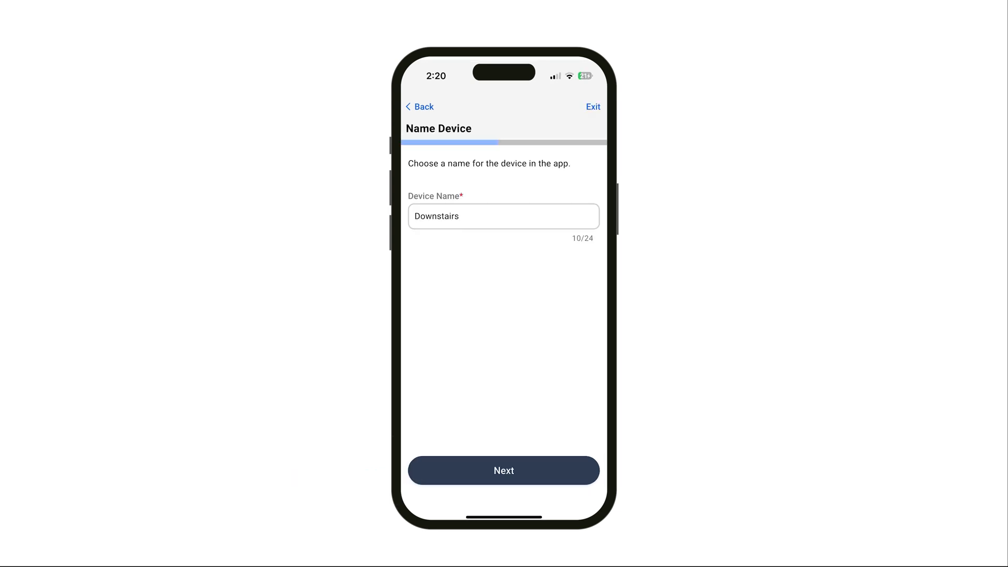
pyautogui.click(503, 470)
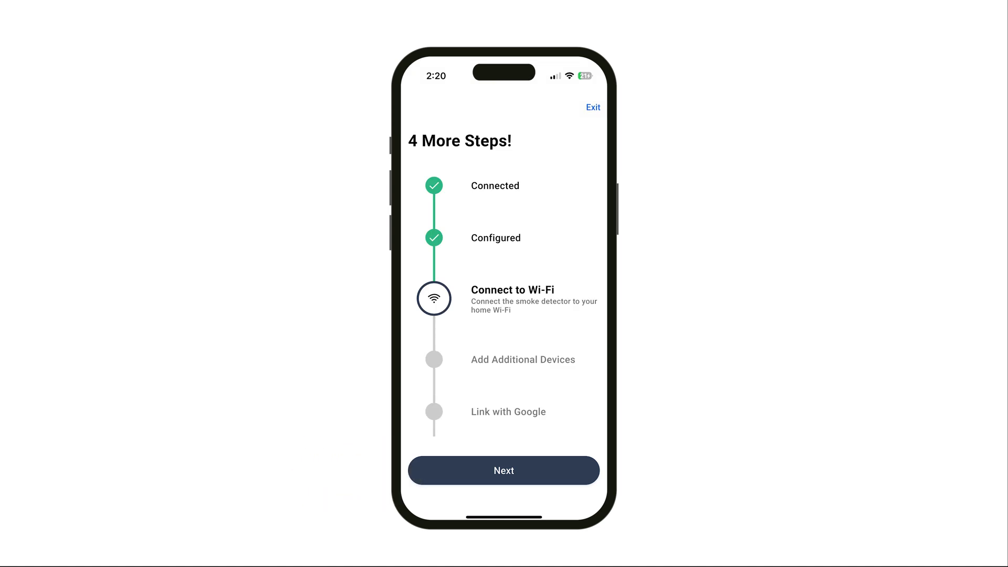
# Step: Connect the alarm to the first listed Wi‑Fi network with its password
pyautogui.click(503, 470)
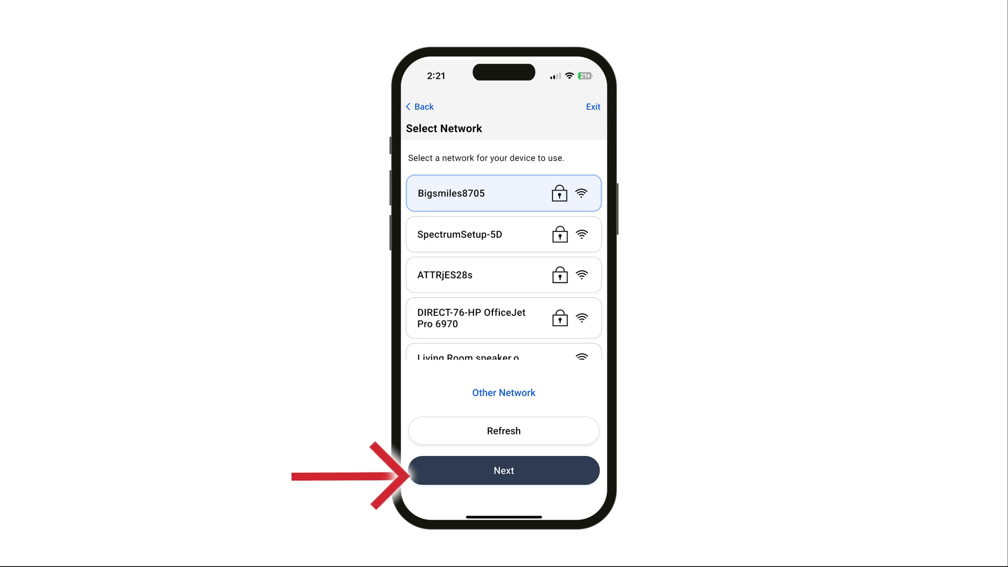
pyautogui.click(503, 470)
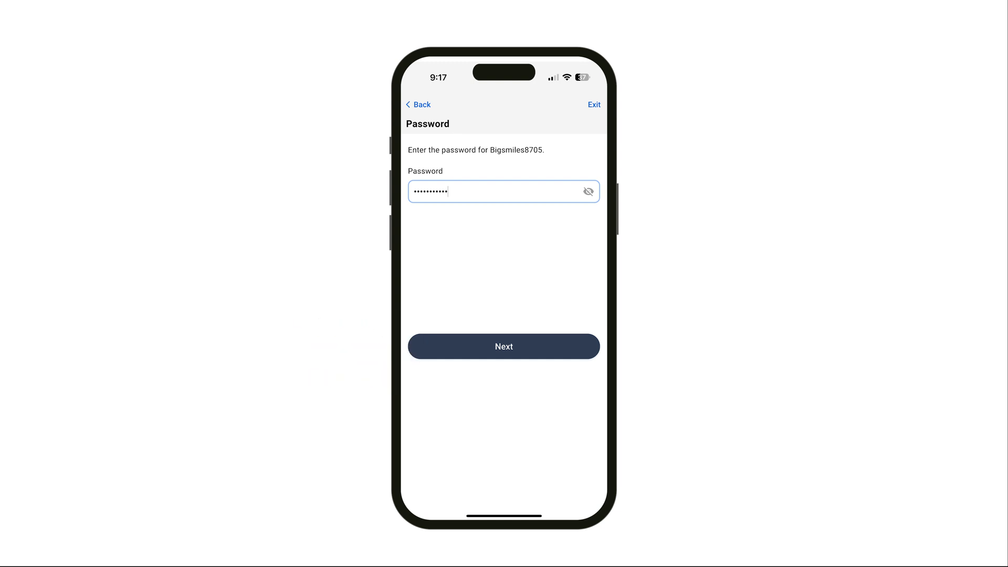
pyautogui.click(503, 346)
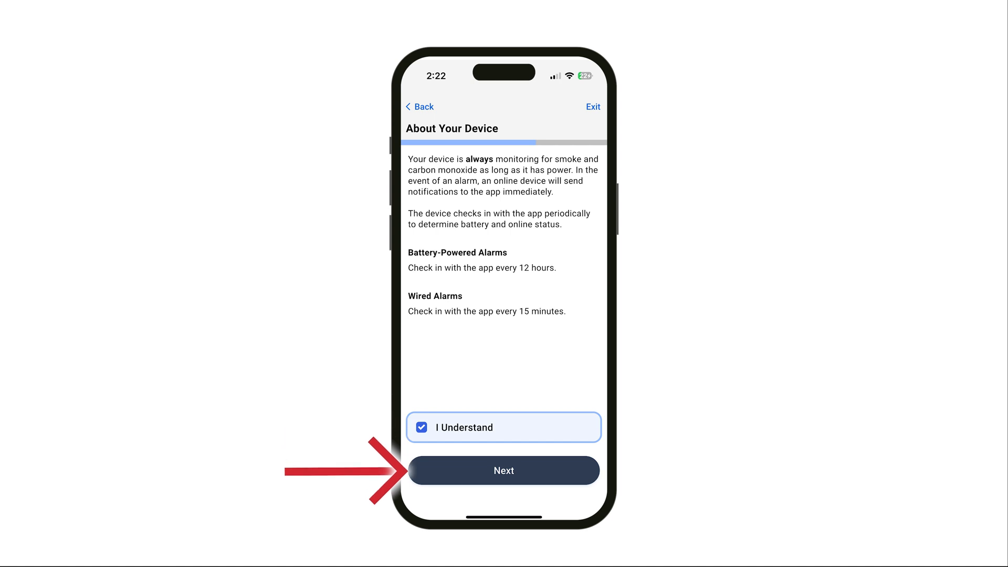
# Step: Acknowledge the device info, skip additional devices and skip linking with Google
pyautogui.click(503, 470)
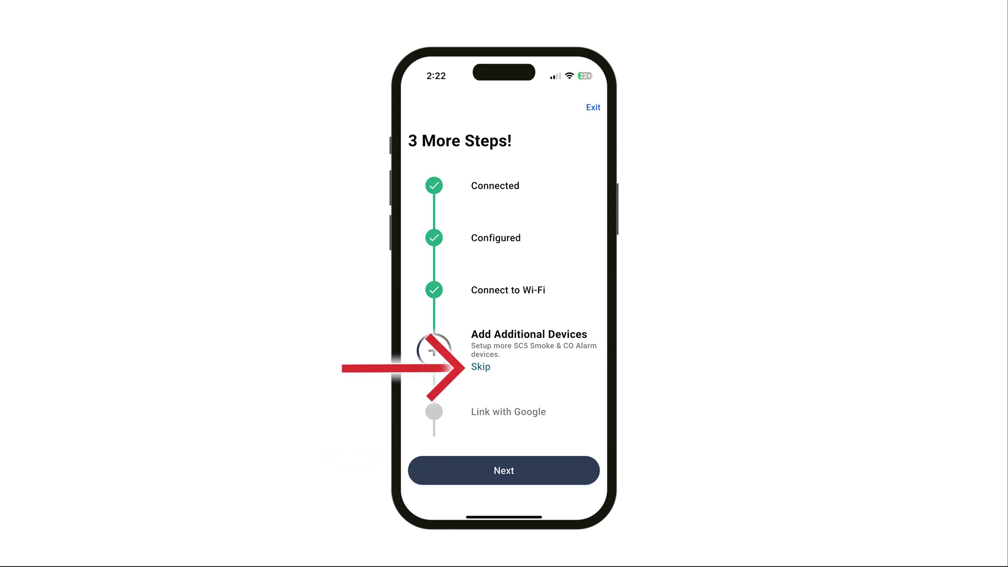
pyautogui.click(480, 366)
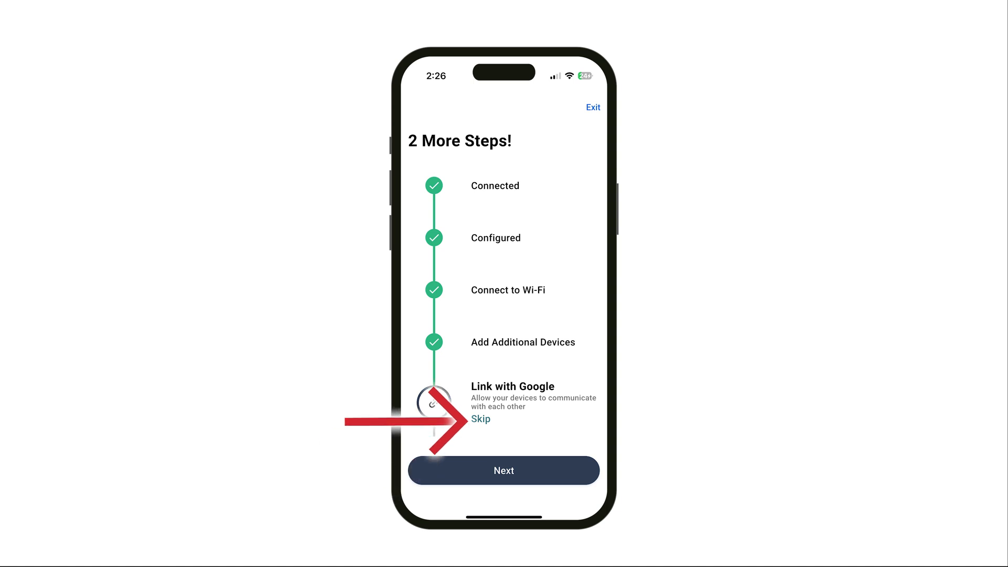
pyautogui.click(479, 419)
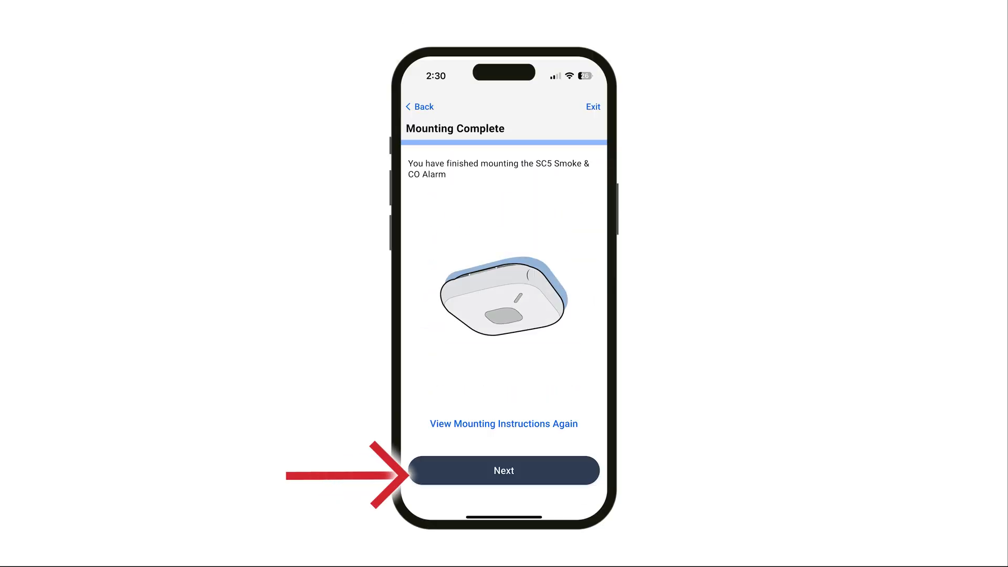
# Step: Finish mounting and reach the Setup Complete screen for the registered alarm
pyautogui.click(502, 470)
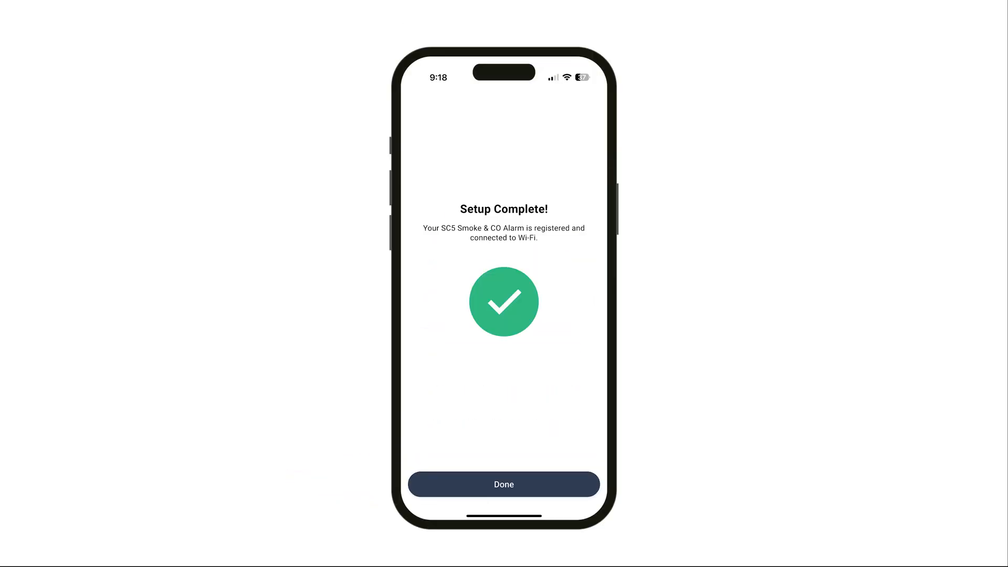